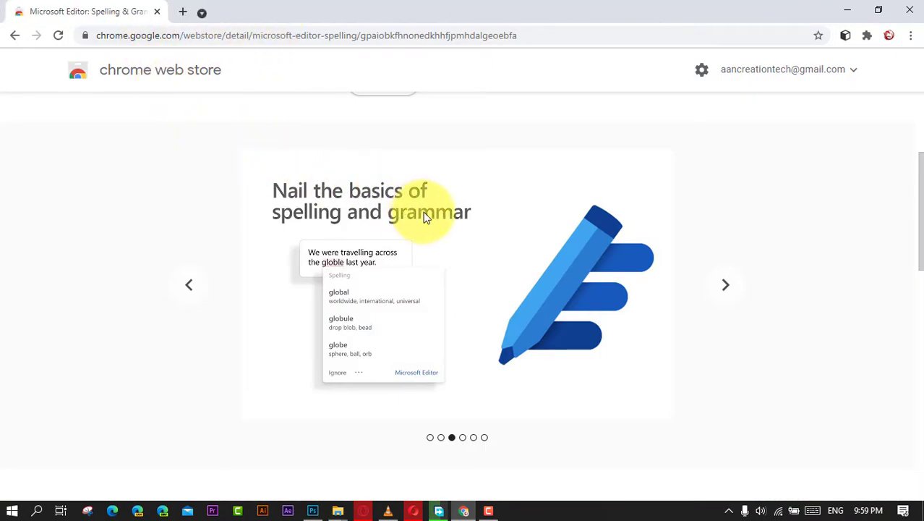
# Show Google image results for Microsoft Editor and preview the 'How to use Microsoft Editor' image.
pyautogui.scroll(3)
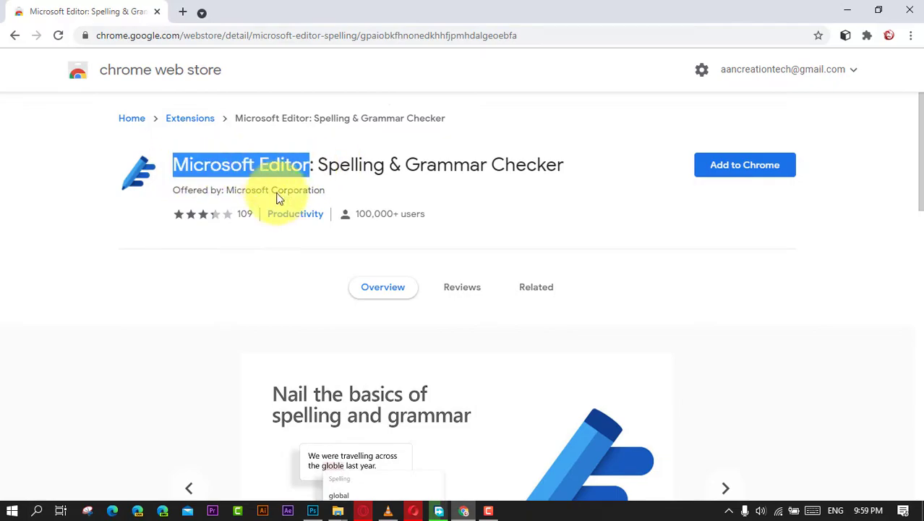
pyautogui.moveTo(383, 206)
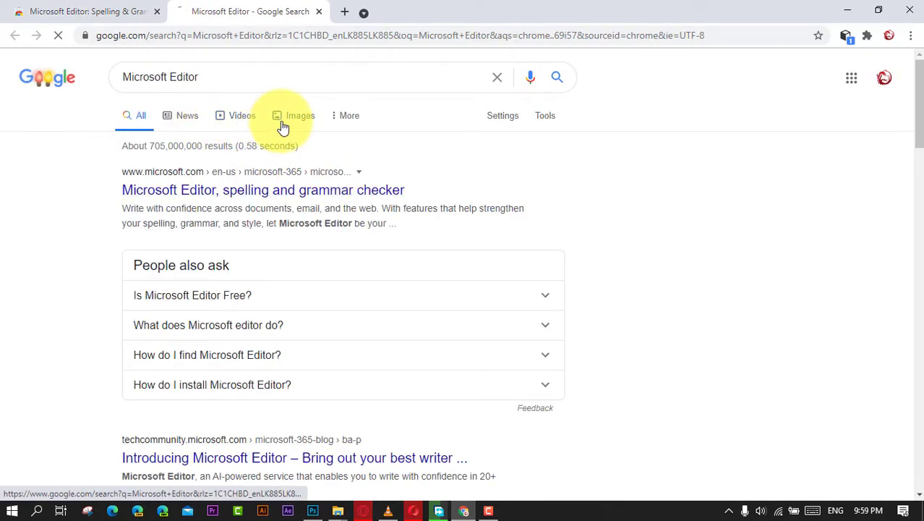
pyautogui.click(301, 116)
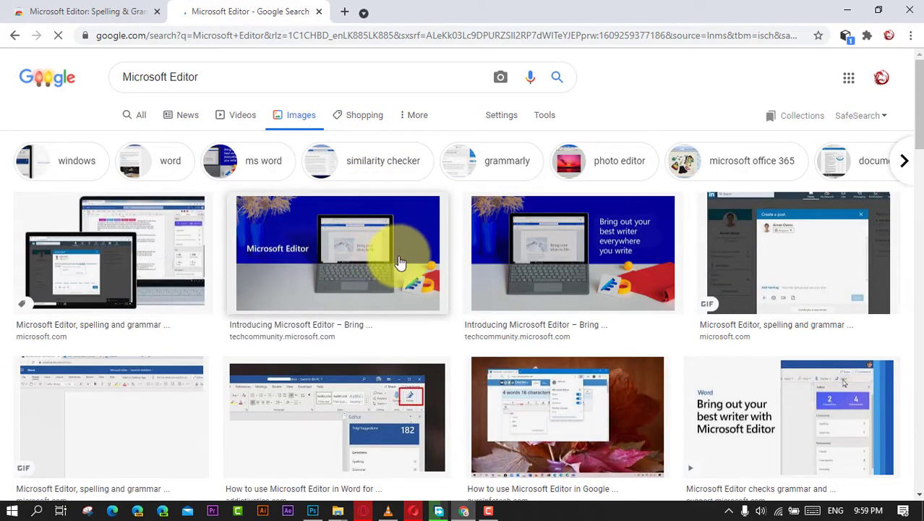
pyautogui.scroll(-3)
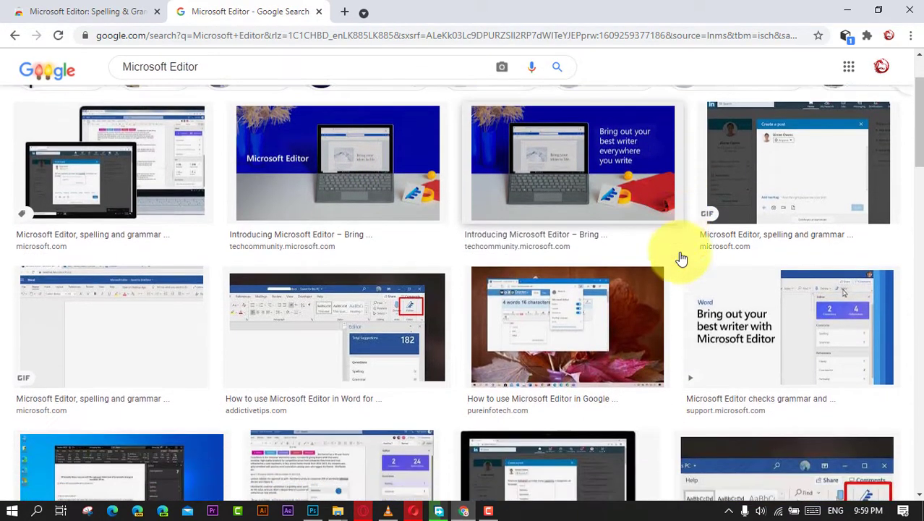
pyautogui.scroll(-3)
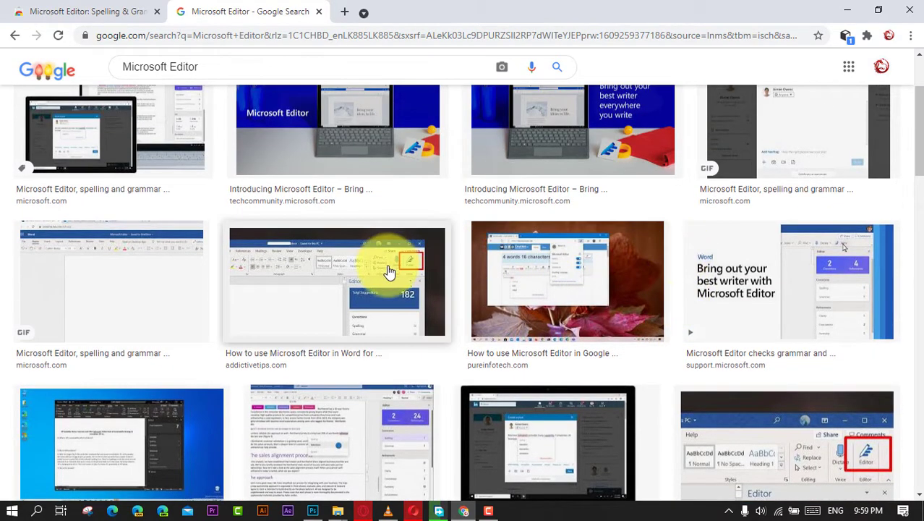
pyautogui.click(336, 281)
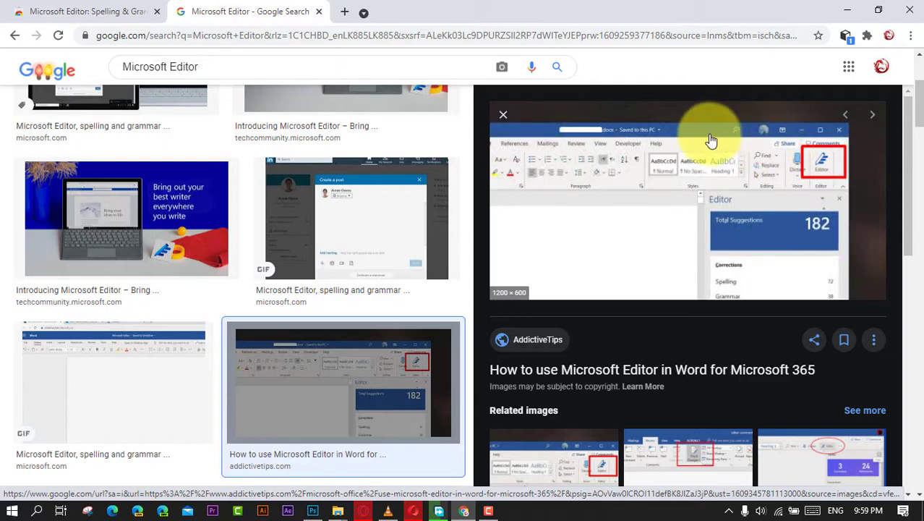
pyautogui.moveTo(503, 114)
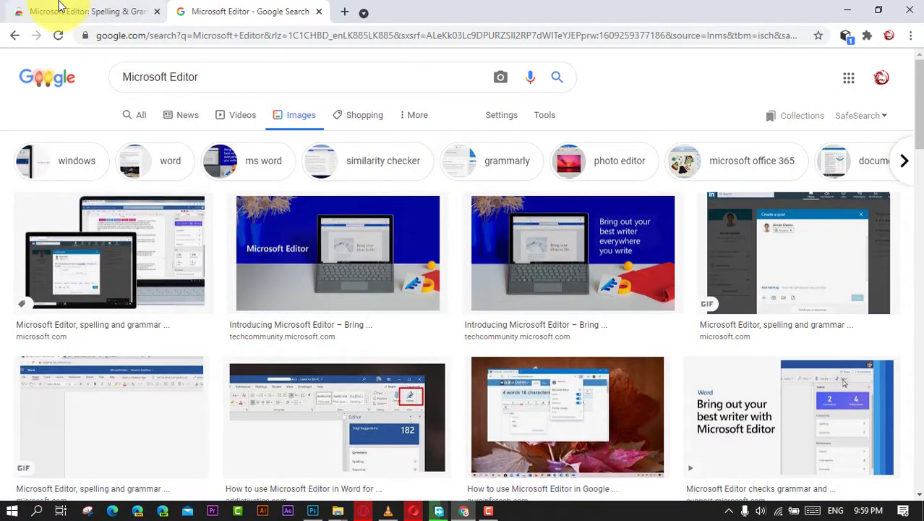
# Add the Microsoft Editor extension from its Web Store page and confirm the install.
pyautogui.click(80, 12)
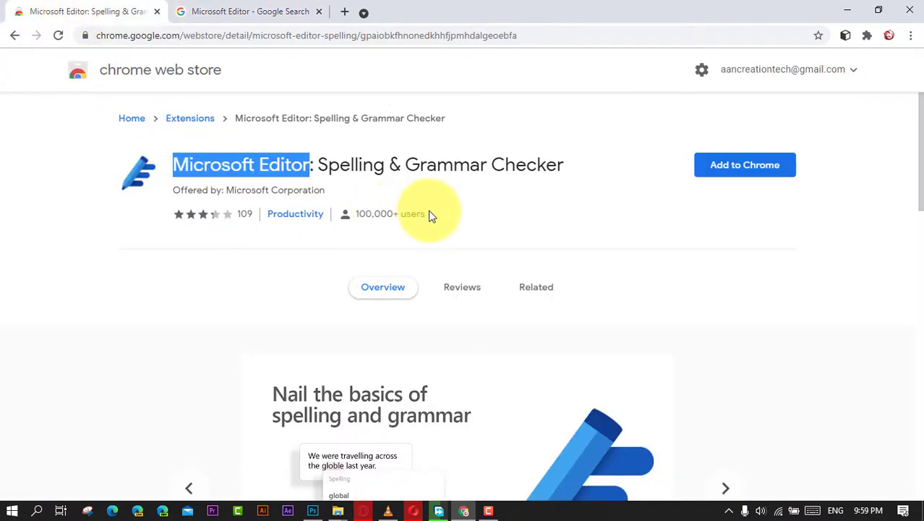
pyautogui.scroll(-3)
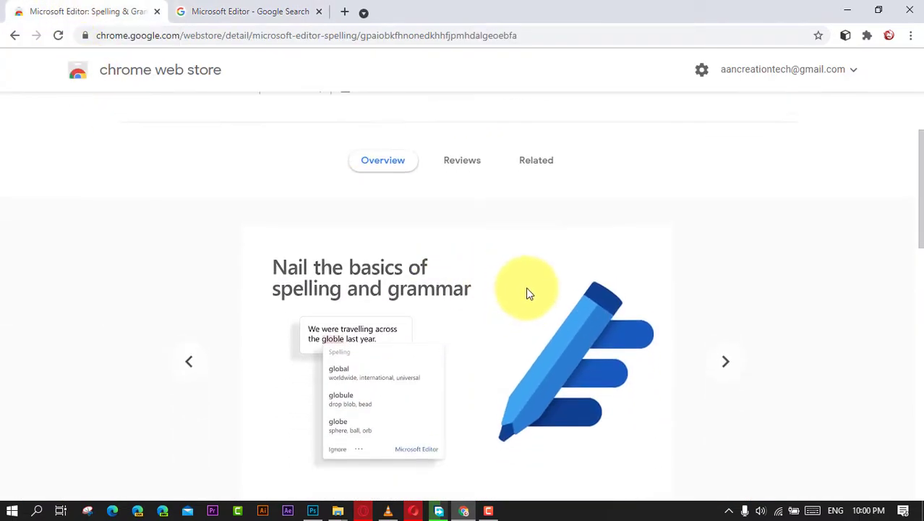
pyautogui.click(752, 165)
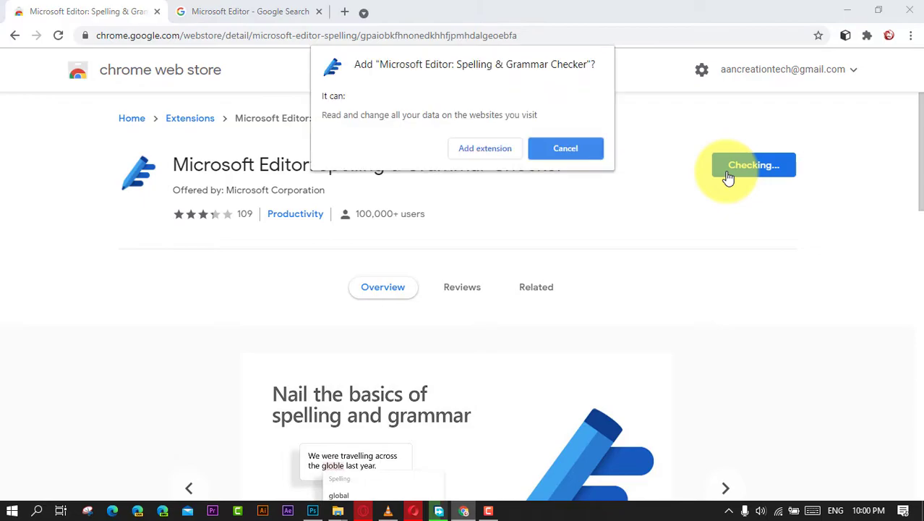
pyautogui.click(484, 147)
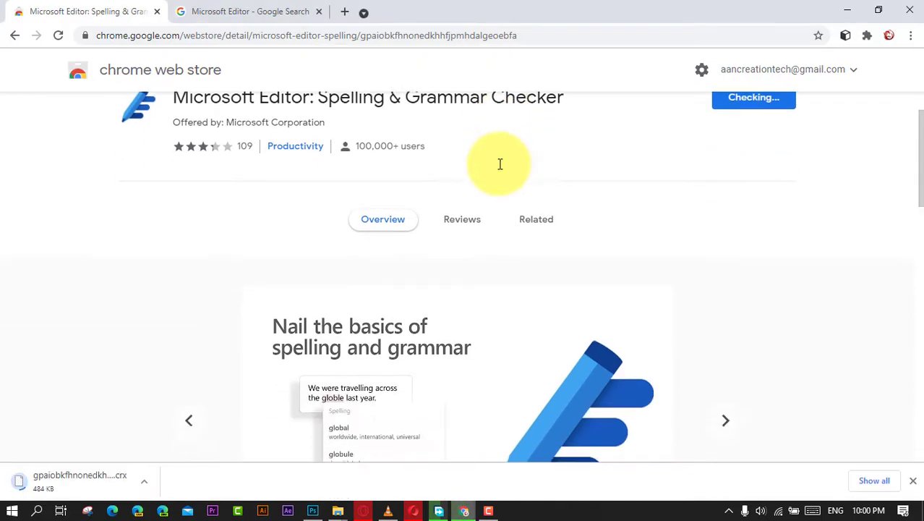
pyautogui.click(726, 419)
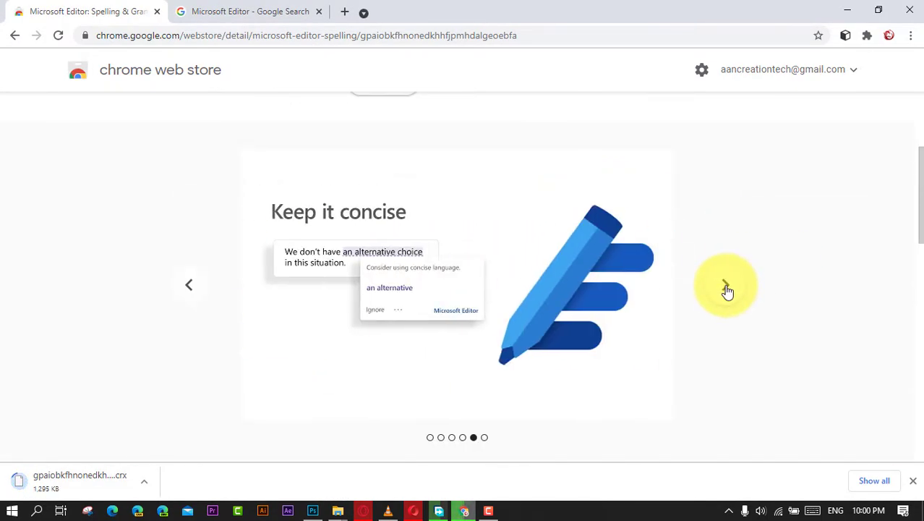
pyautogui.scroll(3)
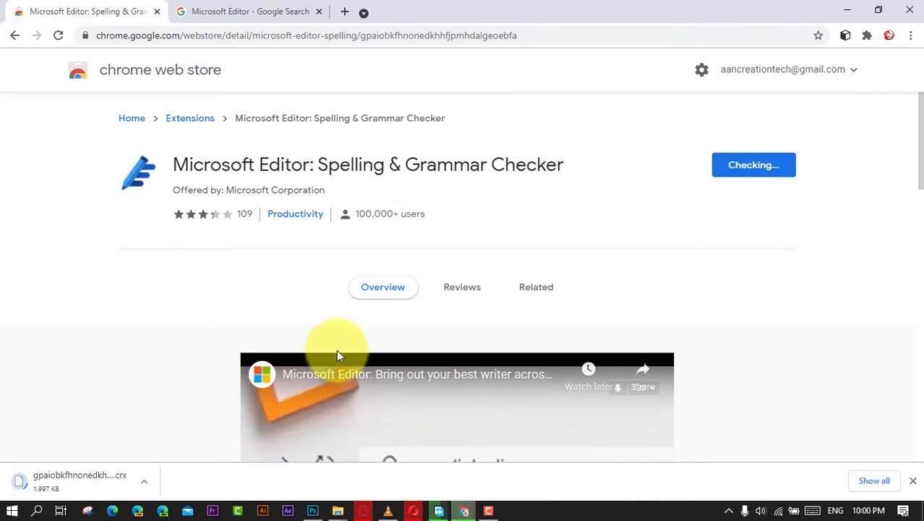
pyautogui.scroll(-3)
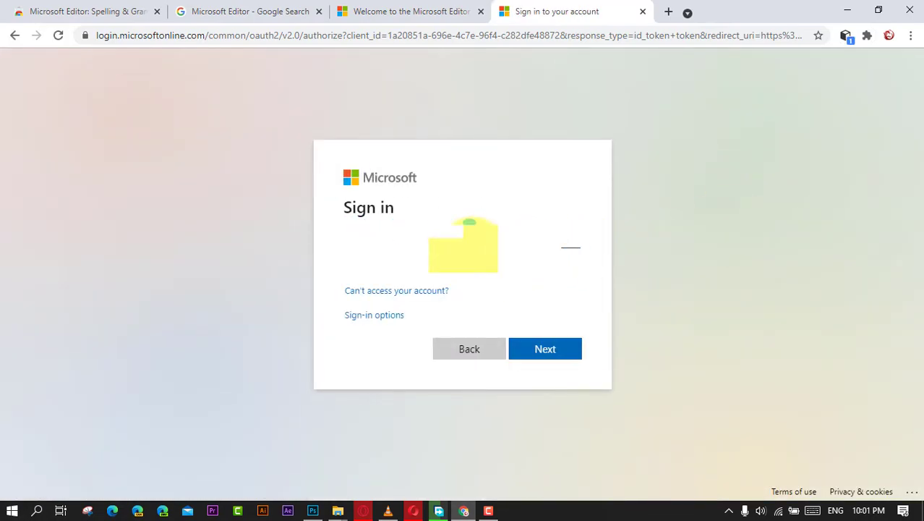
# Continue the Microsoft account sign-in to reach the Editor extension welcome page.
pyautogui.click(543, 348)
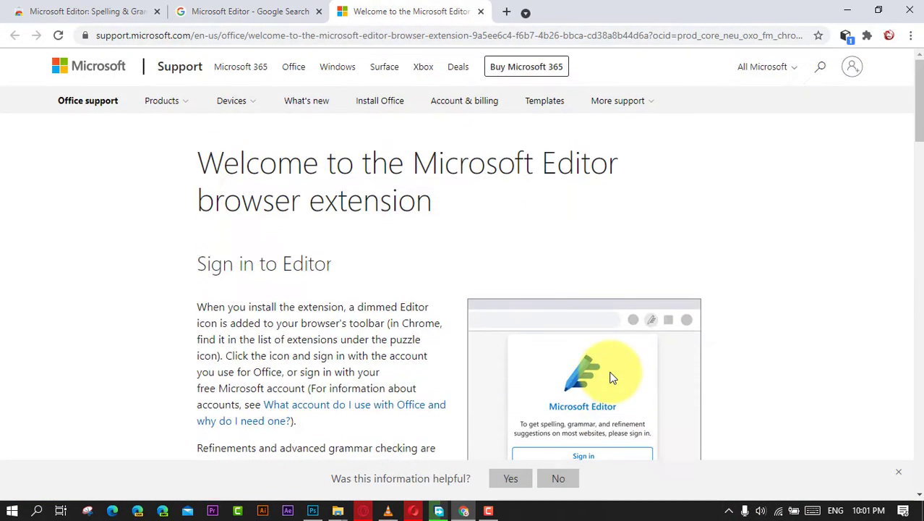
# Open the Microsoft Editor extension's panel from Chrome's extensions list.
pyautogui.click(868, 35)
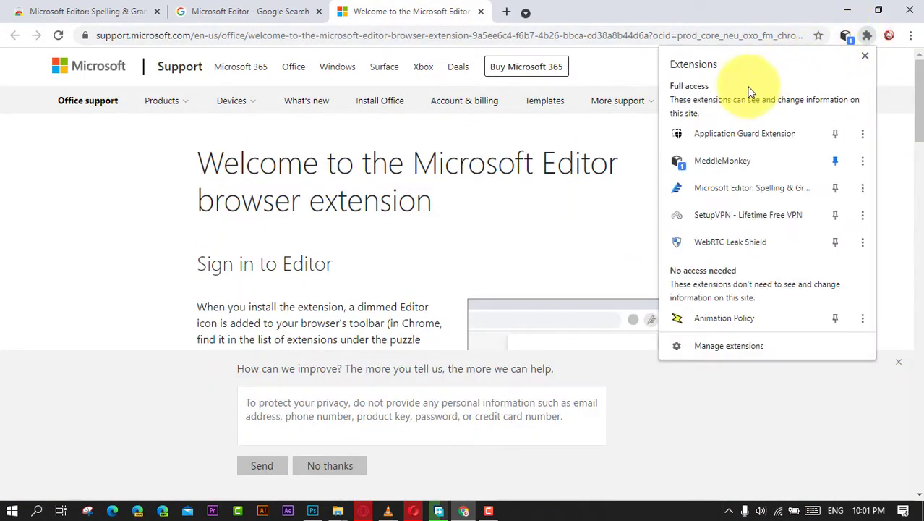
pyautogui.click(845, 34)
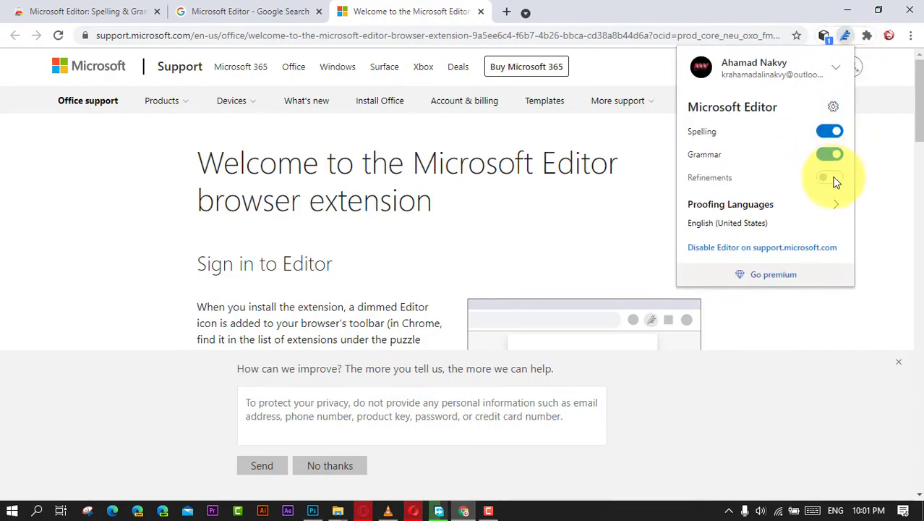
pyautogui.moveTo(828, 176)
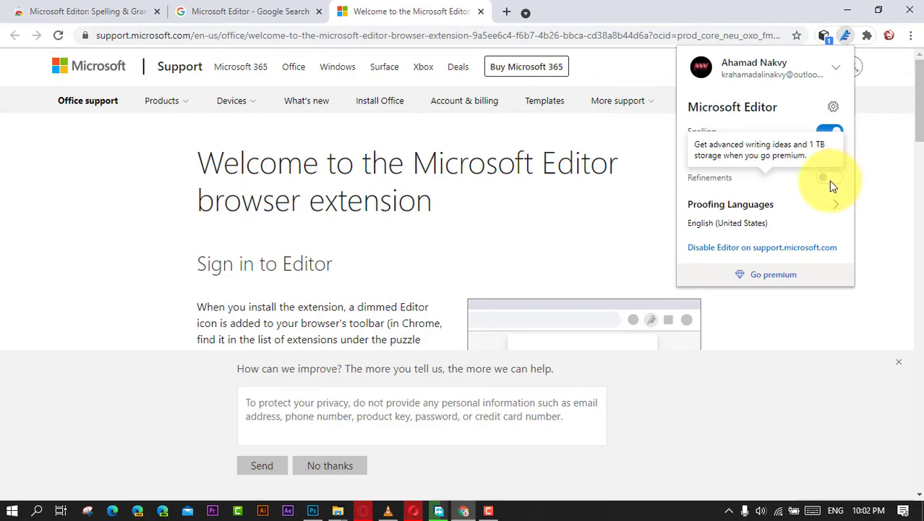
# Add Deutsch (Luxemburg) and eesti (Eesti) as extra proofing languages in Editor settings.
pyautogui.click(833, 107)
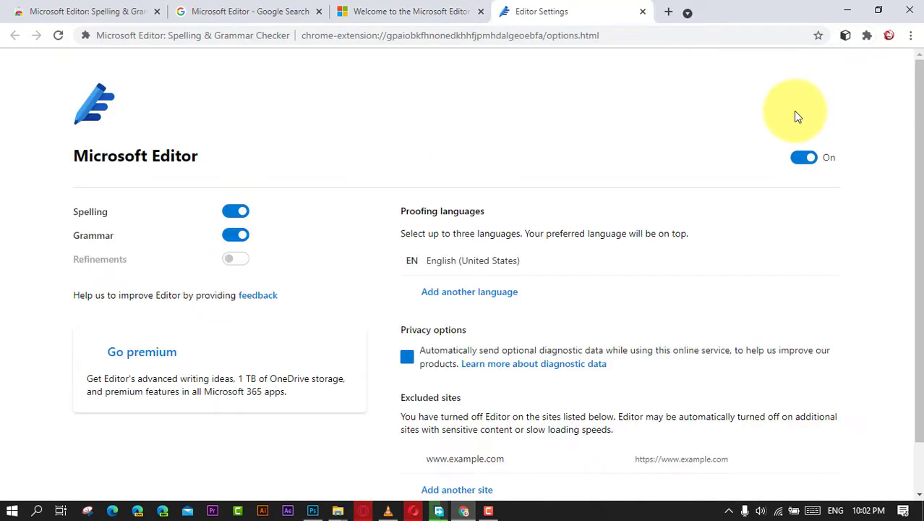
pyautogui.scroll(-3)
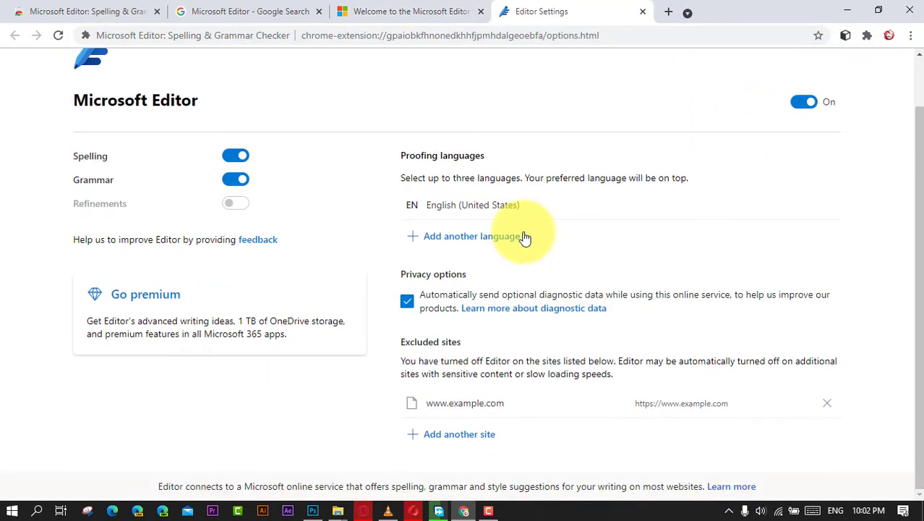
pyautogui.scroll(3)
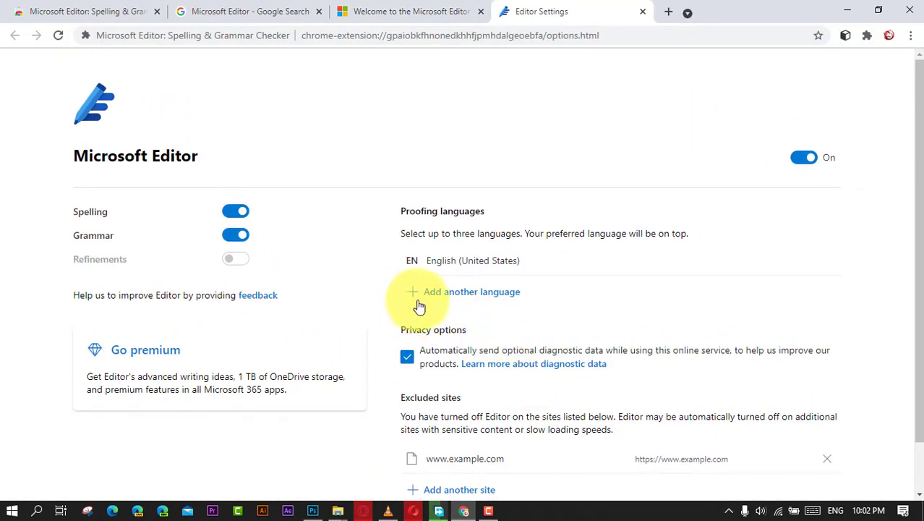
pyautogui.click(471, 292)
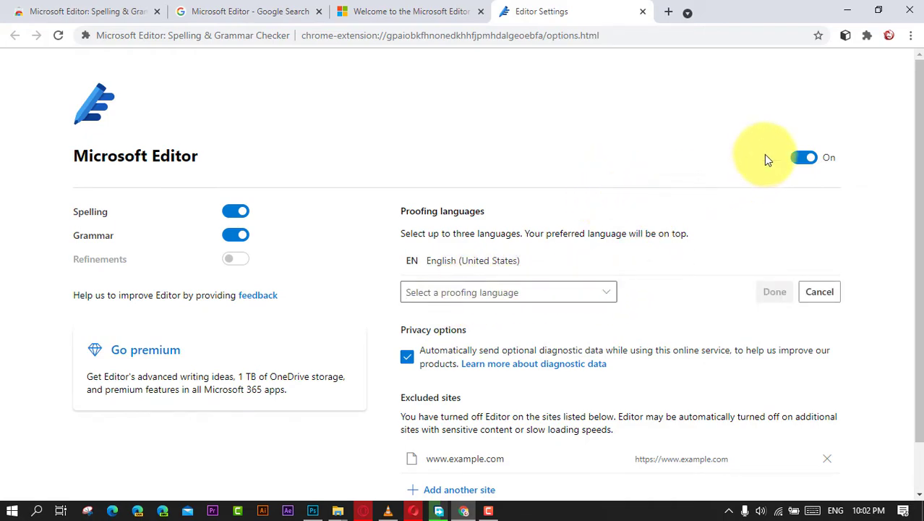
pyautogui.moveTo(572, 390)
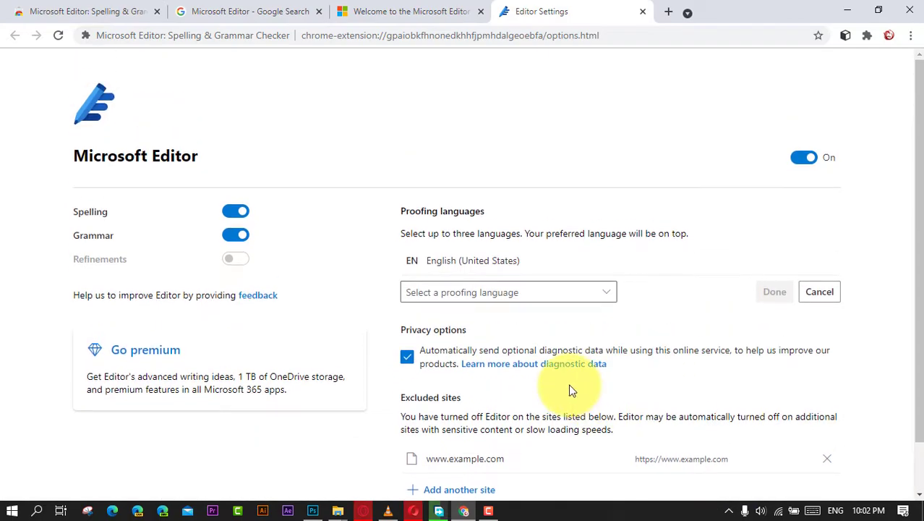
pyautogui.moveTo(476, 241)
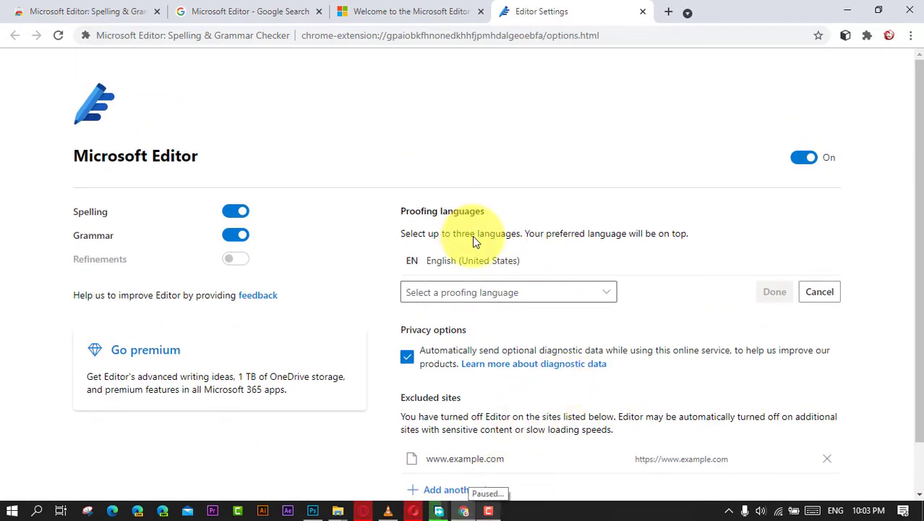
pyautogui.click(508, 292)
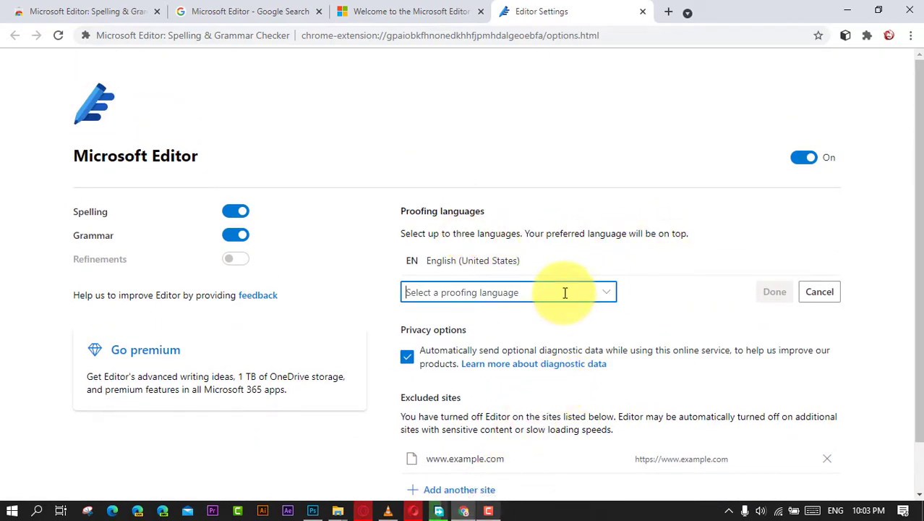
pyautogui.click(508, 292)
pyautogui.write('e')
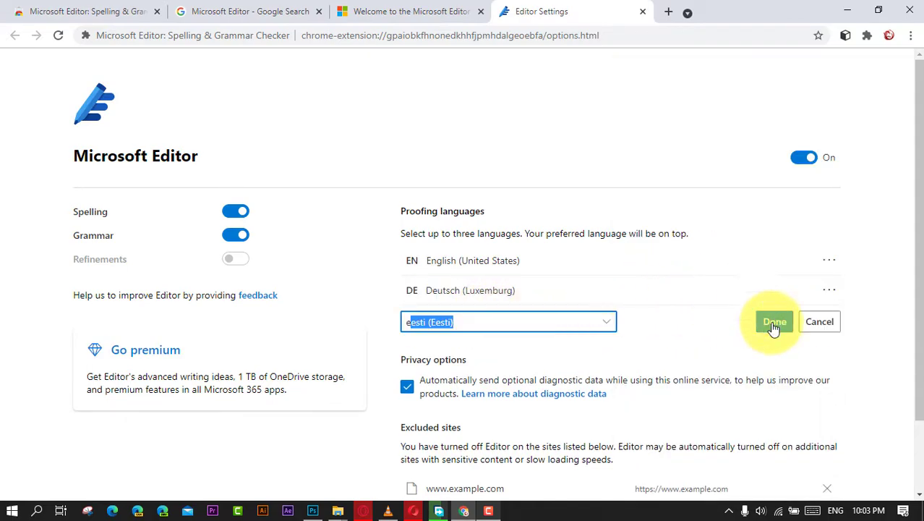
pyautogui.click(774, 321)
pyautogui.write('word')
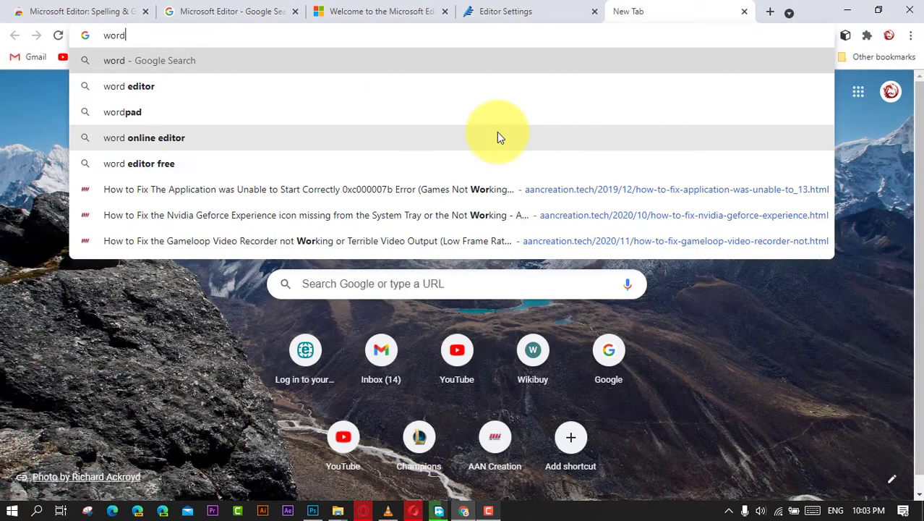
# Open wordcounter.net in a new tab.
pyautogui.write('c')
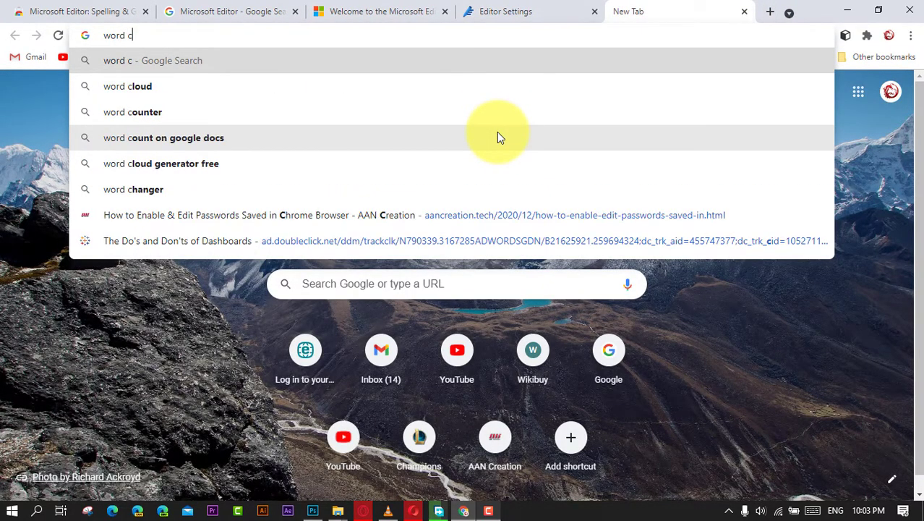
pyautogui.click(133, 112)
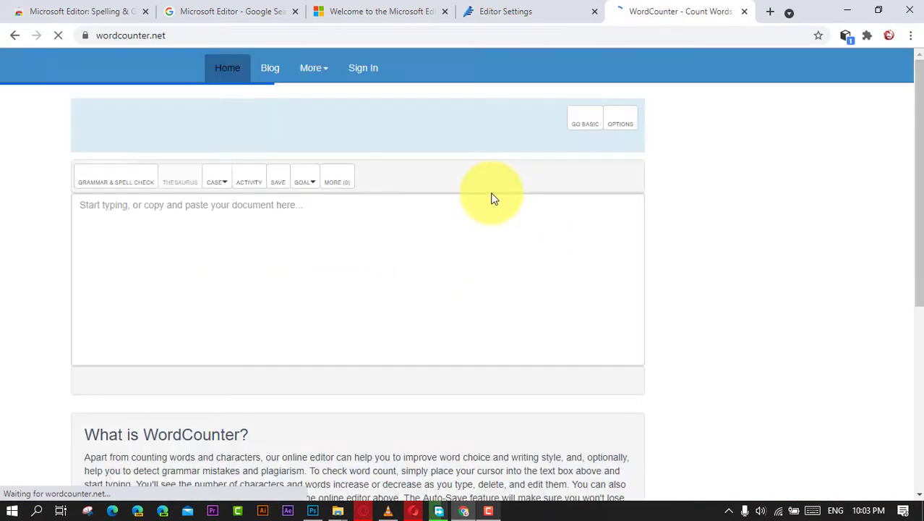
# Write 'hi editer' in WordCounter and show Editor's spelling suggestions for 'editer'.
pyautogui.write('hi')
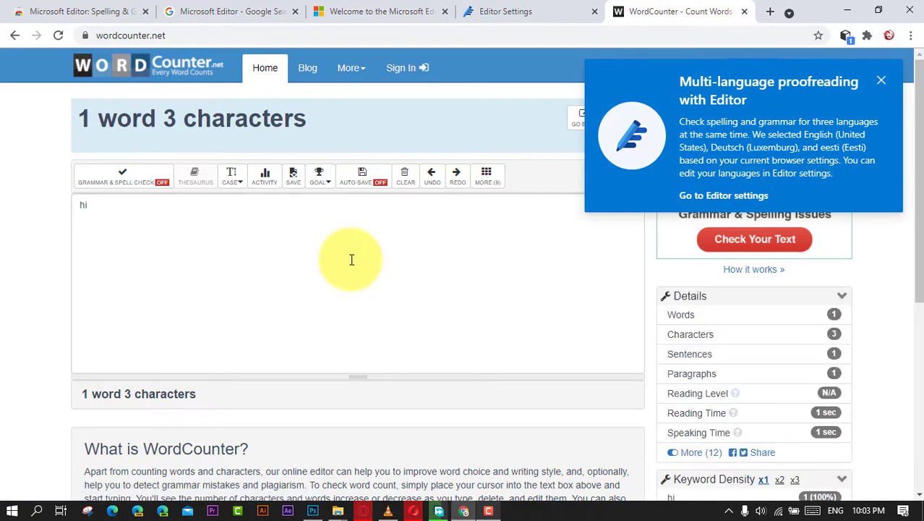
pyautogui.moveTo(330, 208)
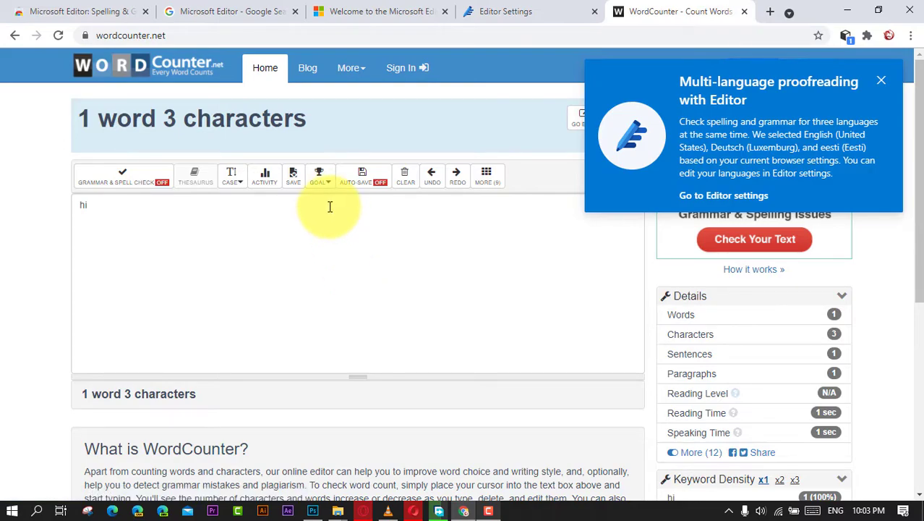
pyautogui.write('ed')
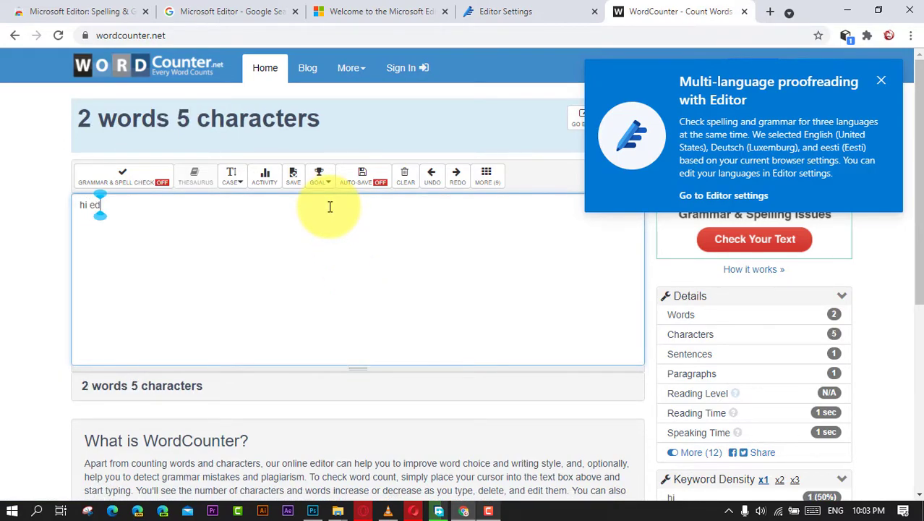
pyautogui.write('iter')
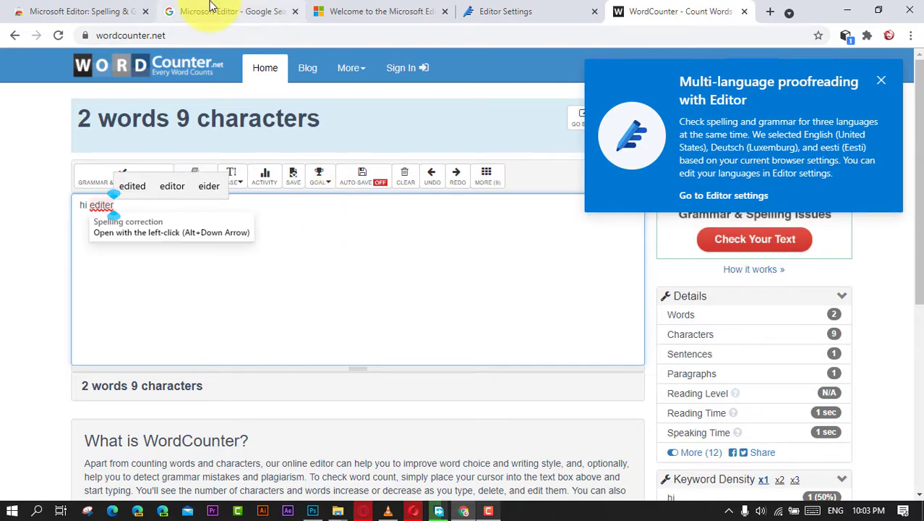
pyautogui.click(102, 205)
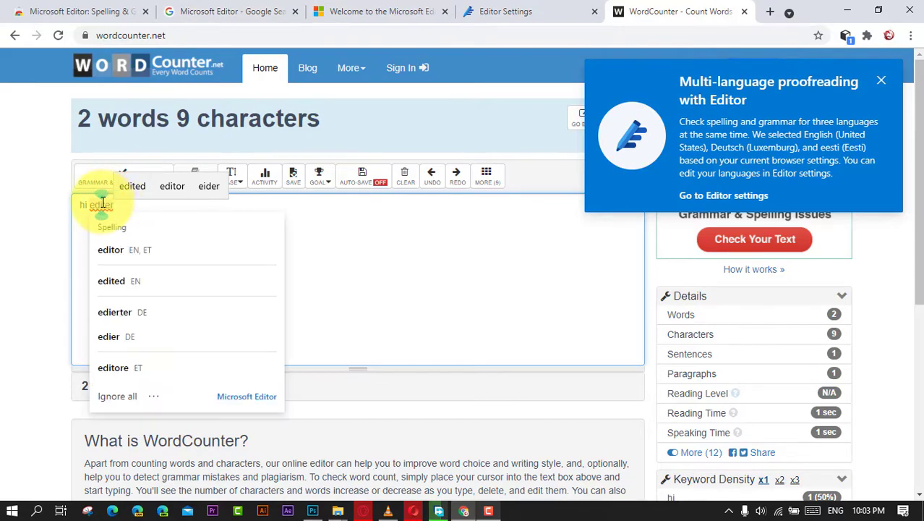